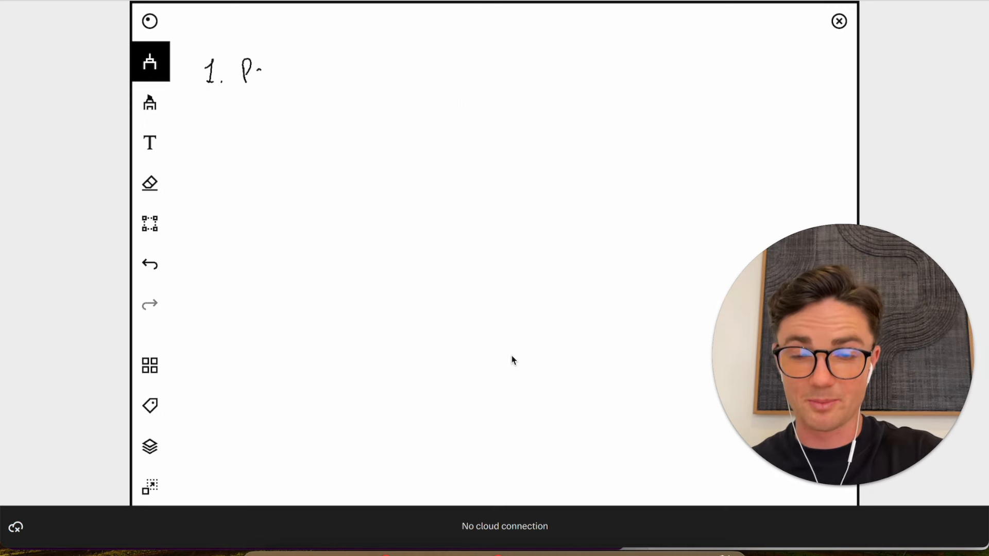
- Write '1. Pay + contract signed', underline 'Pay' and 'contract signed', and tick step 1
{"action": "left_click_drag", "start_coordinate": [265, 73], "coordinate": [340, 72]}
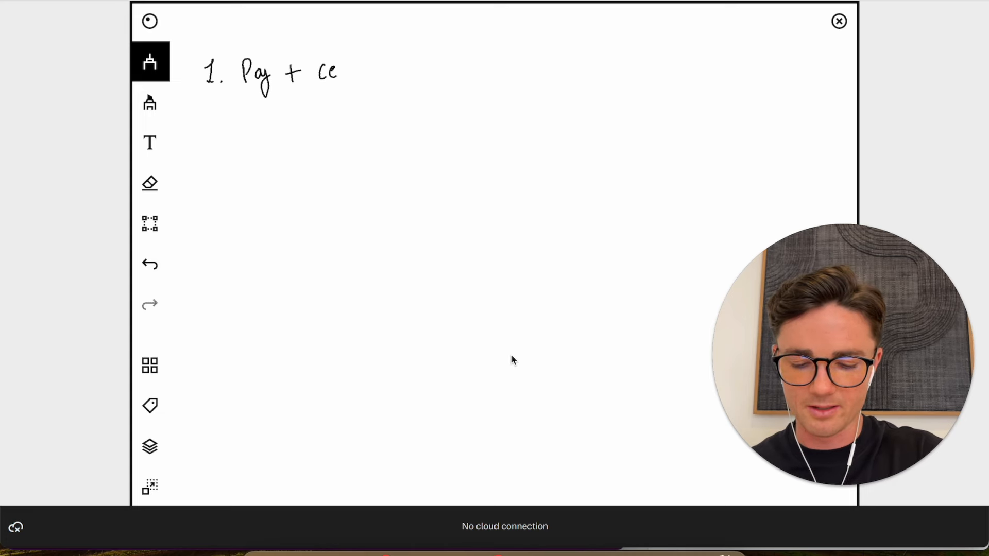
{"action": "left_click_drag", "start_coordinate": [338, 70], "coordinate": [391, 70]}
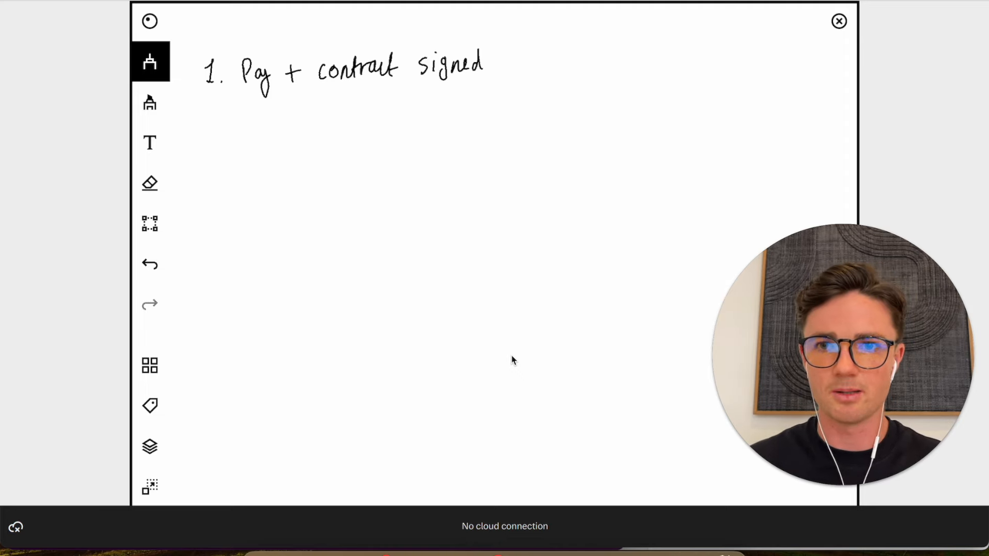
{"action": "left_click_drag", "start_coordinate": [238, 98], "coordinate": [278, 95]}
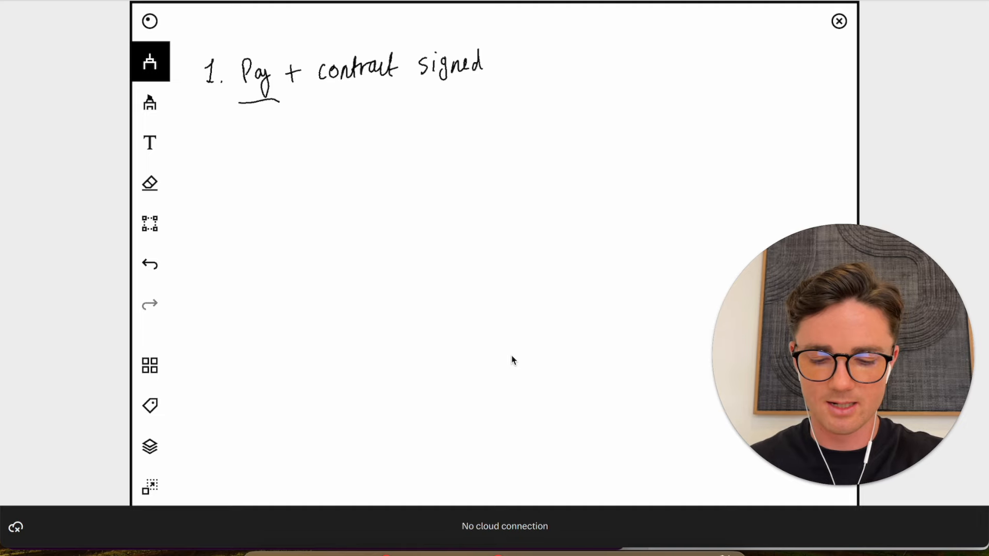
{"action": "left_click_drag", "start_coordinate": [312, 101], "coordinate": [477, 101]}
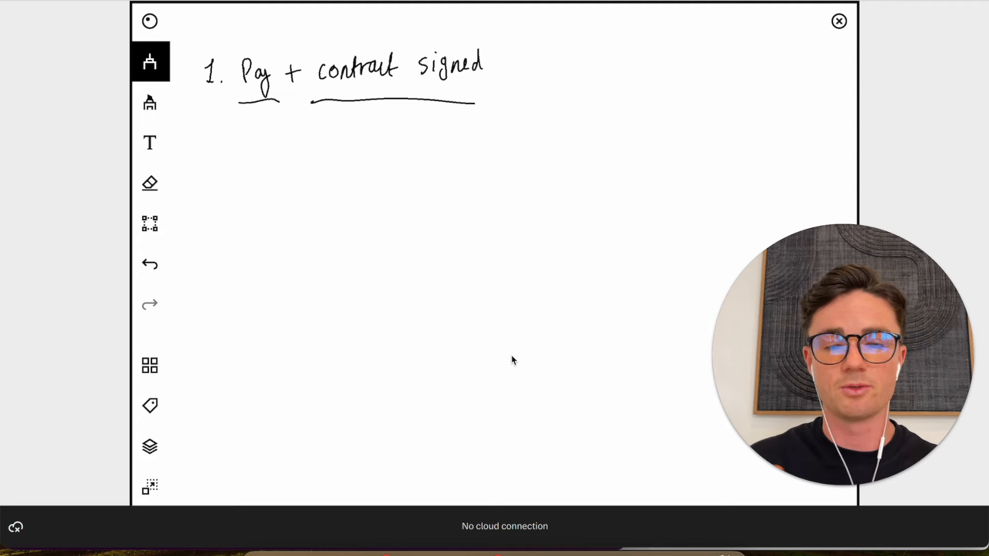
{"action": "left_click_drag", "start_coordinate": [369, 42], "coordinate": [388, 22]}
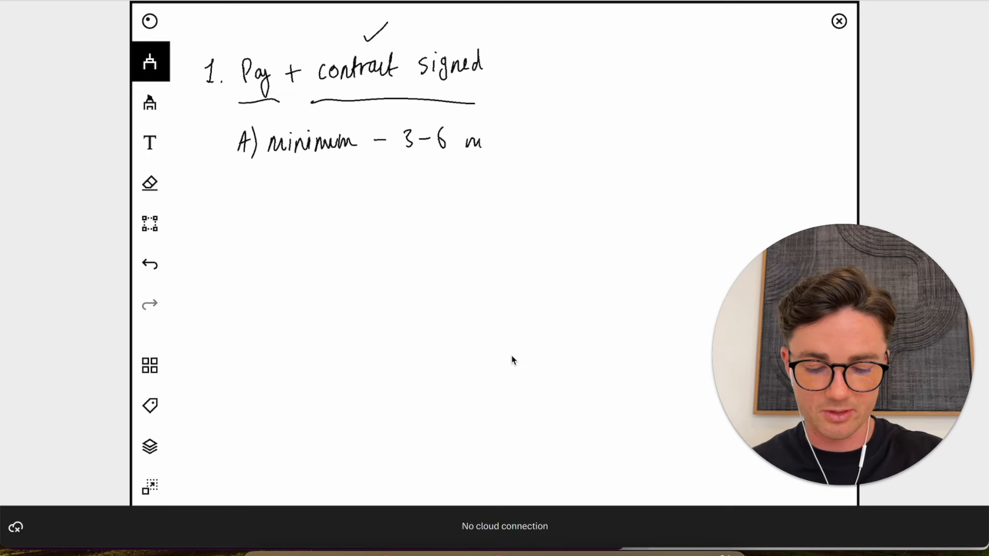
- Finish sub-point A so it reads 'minimum – 3-6 months.' with a full stop
{"action": "left_click_drag", "start_coordinate": [479, 138], "coordinate": [527, 142]}
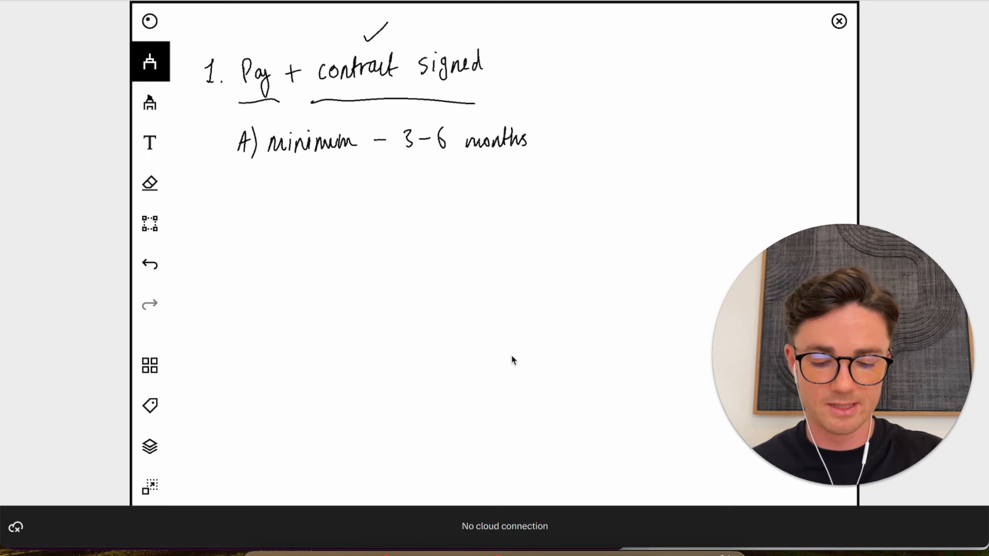
{"action": "left_click", "coordinate": [535, 145]}
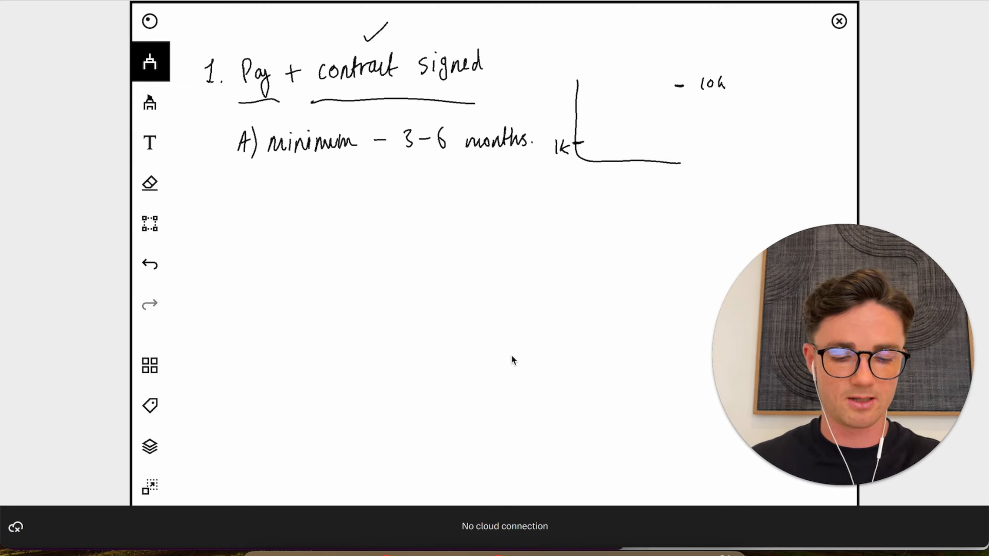
- Draw a stepped growth curve rising from 1K to 10K on the graph sketch
{"action": "left_click_drag", "start_coordinate": [580, 155], "coordinate": [681, 85]}
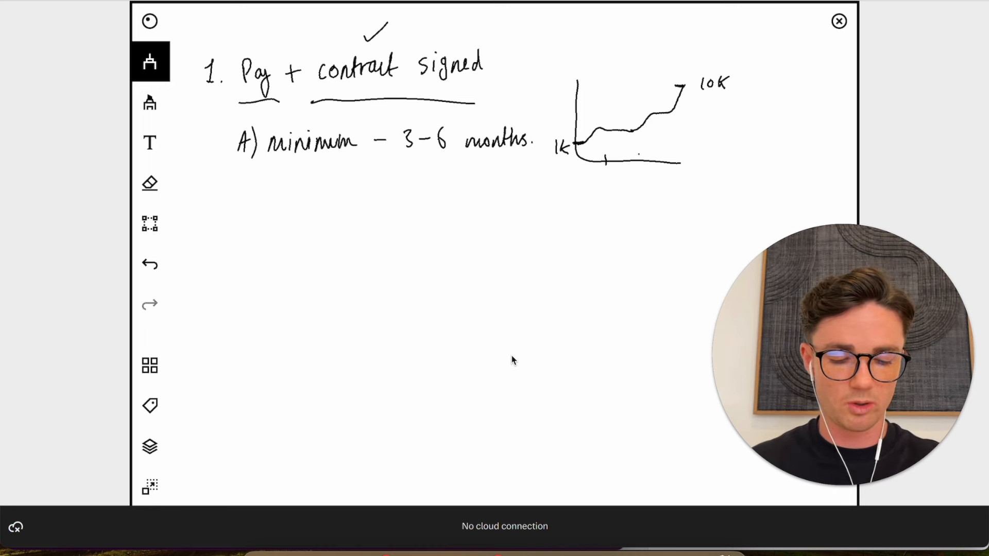
- Mark the graph's time axis 30, 60, 90 and add plus signs beyond 90
{"action": "left_click_drag", "start_coordinate": [606, 160], "coordinate": [675, 159]}
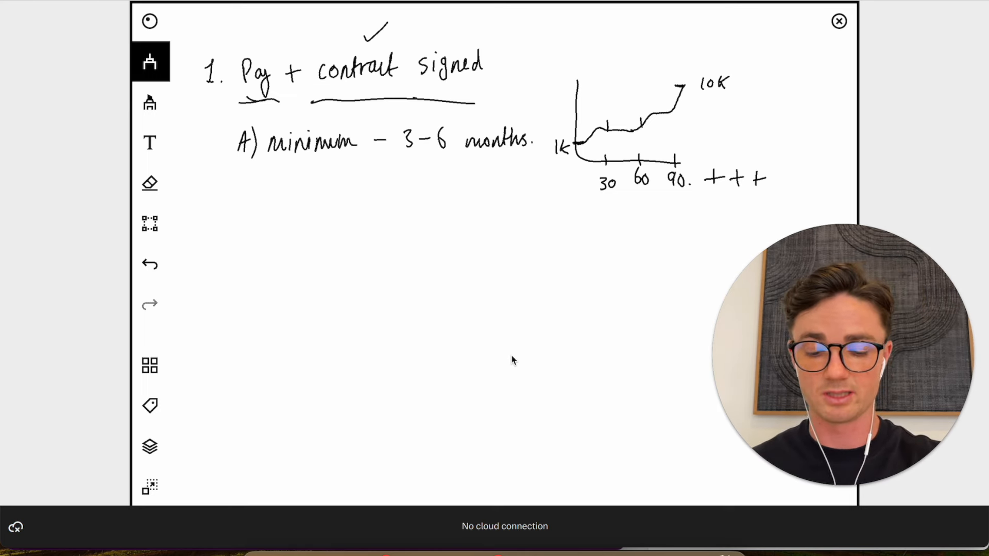
{"action": "left_click_drag", "start_coordinate": [199, 217], "coordinate": [211, 246]}
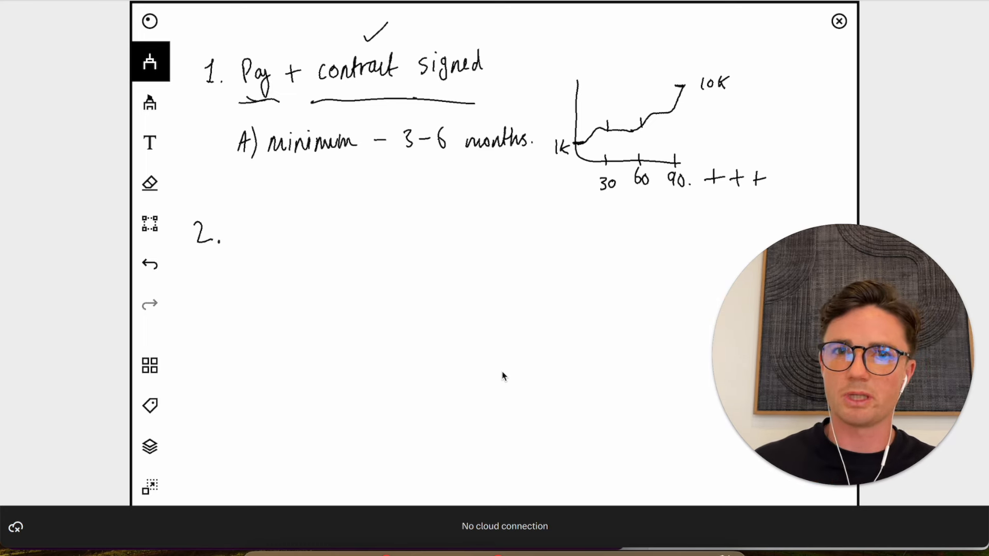
- Write step 2 'OB Call', underline OB, add sub-point 'A) OB form', and begin '$ Mon'
{"action": "left_click_drag", "start_coordinate": [237, 233], "coordinate": [256, 236]}
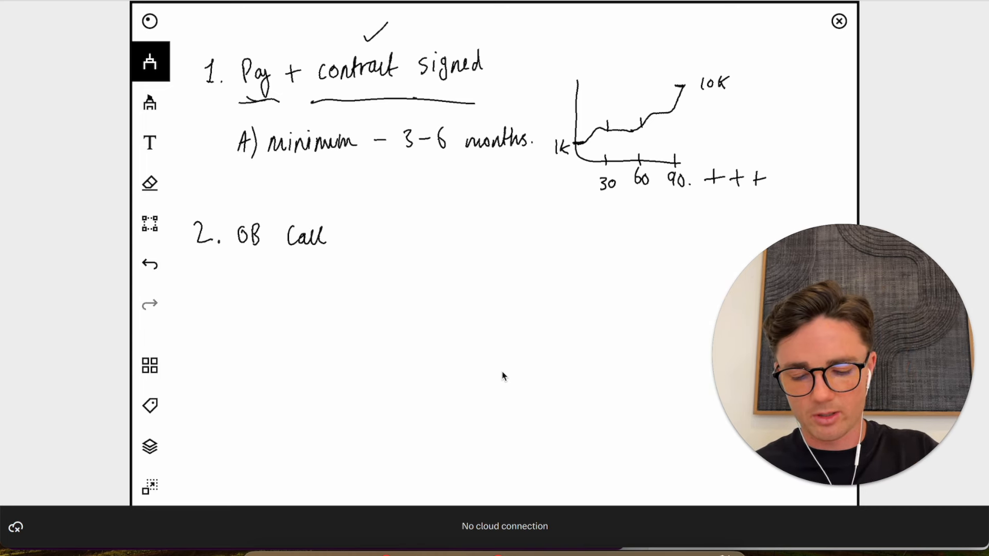
{"action": "left_click_drag", "start_coordinate": [237, 256], "coordinate": [262, 255]}
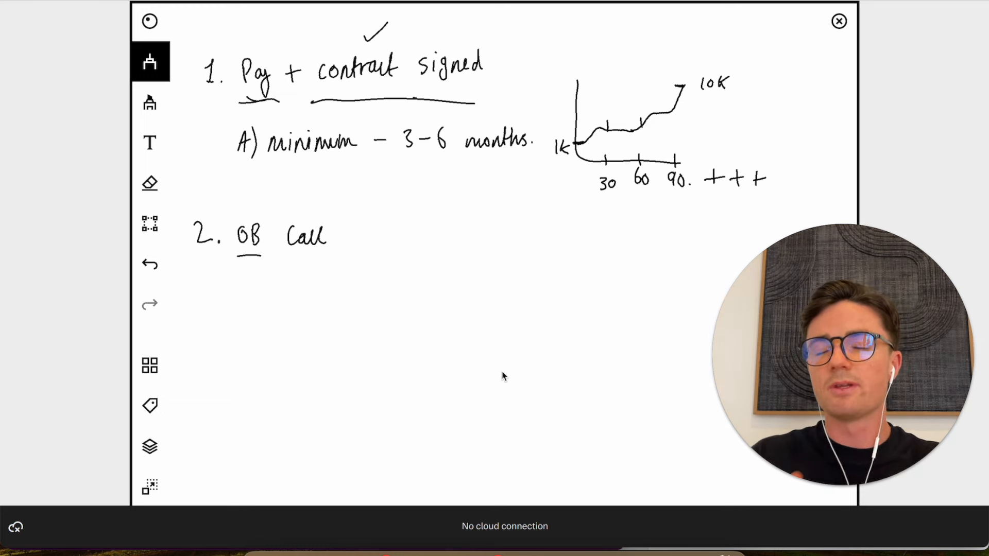
{"action": "left_click_drag", "start_coordinate": [236, 278], "coordinate": [253, 277]}
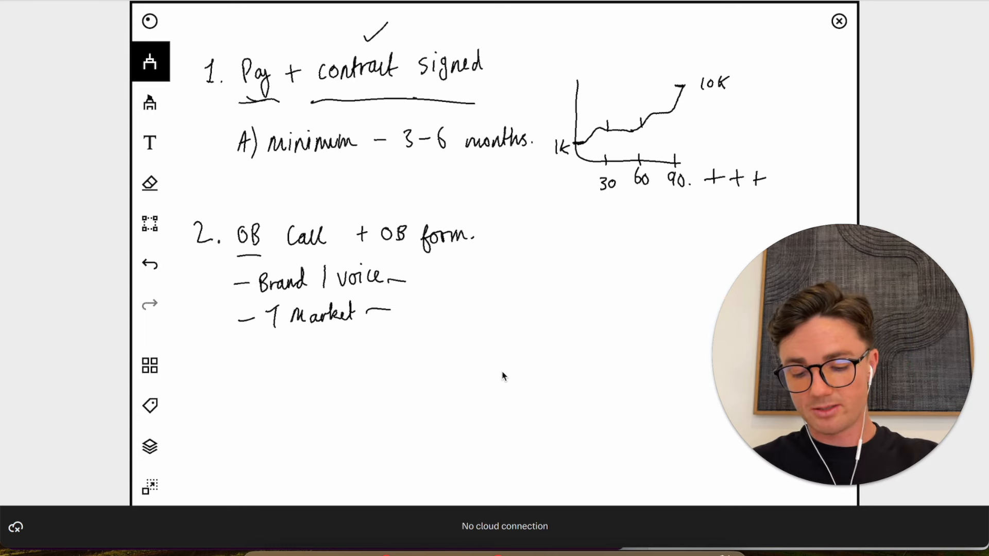
{"action": "left_click_drag", "start_coordinate": [233, 218], "coordinate": [340, 255]}
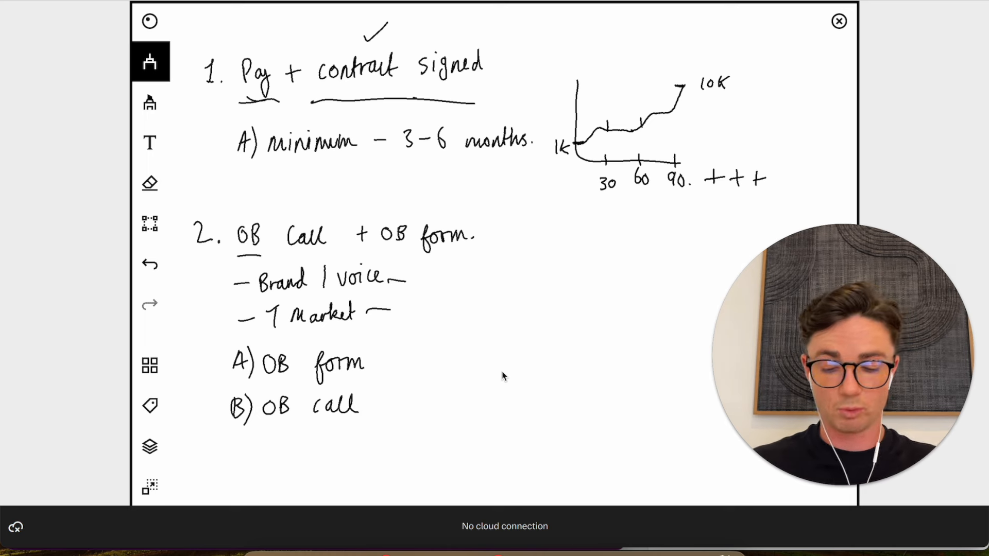
{"action": "left_click_drag", "start_coordinate": [433, 394], "coordinate": [454, 407]}
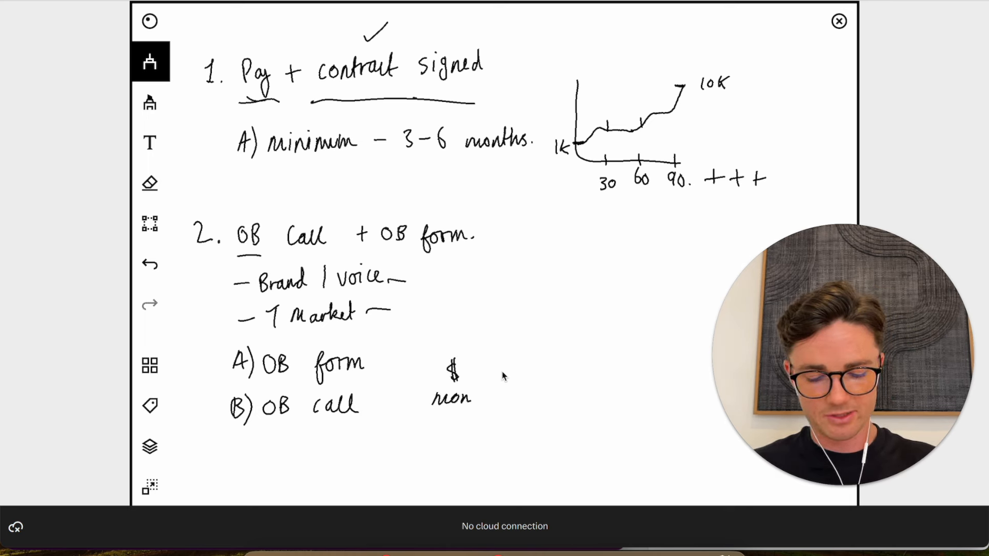
- Draw a Mon → Fri arrow, a bracket over it, and an arrow up to 'docs'
{"action": "left_click_drag", "start_coordinate": [486, 398], "coordinate": [530, 394]}
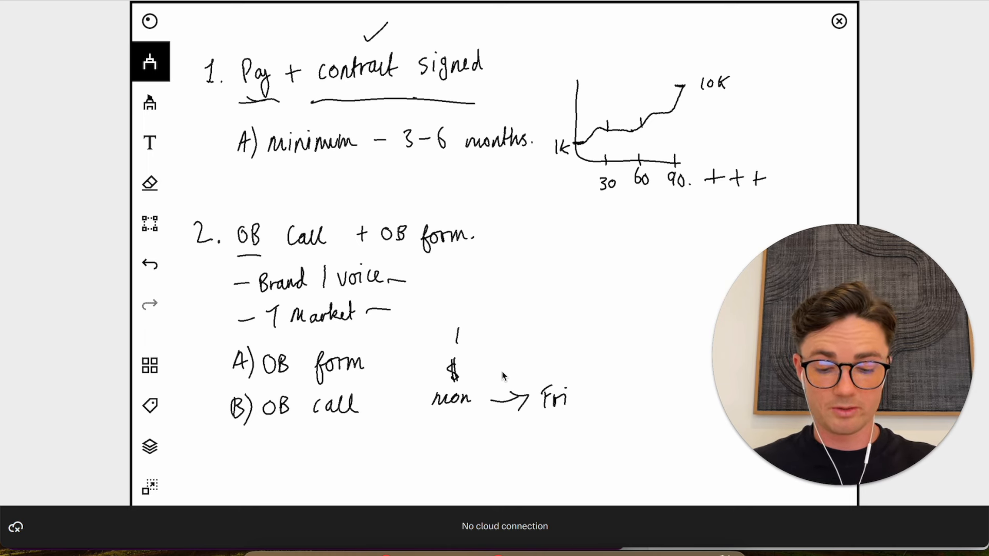
{"action": "left_click_drag", "start_coordinate": [457, 328], "coordinate": [565, 351]}
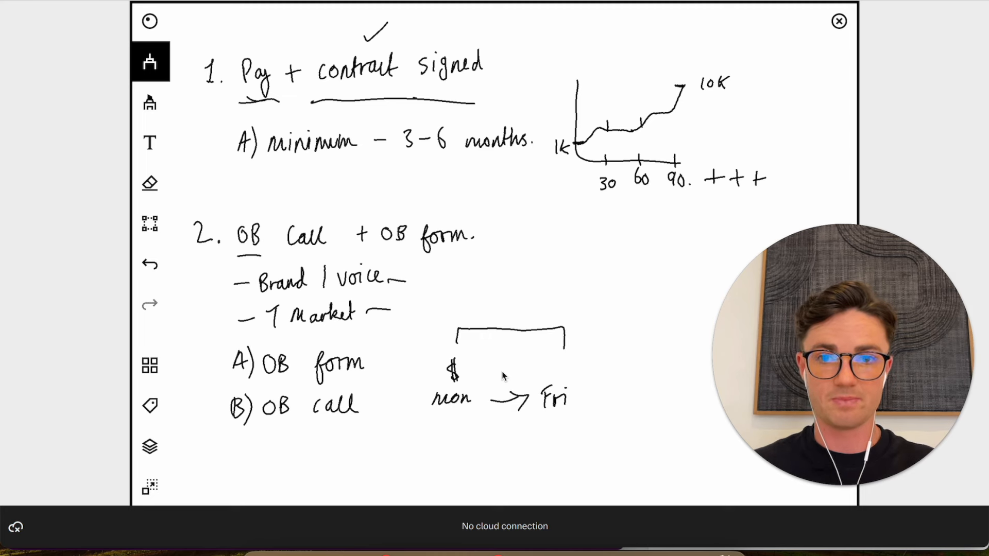
{"action": "left_click_drag", "start_coordinate": [480, 312], "coordinate": [482, 277]}
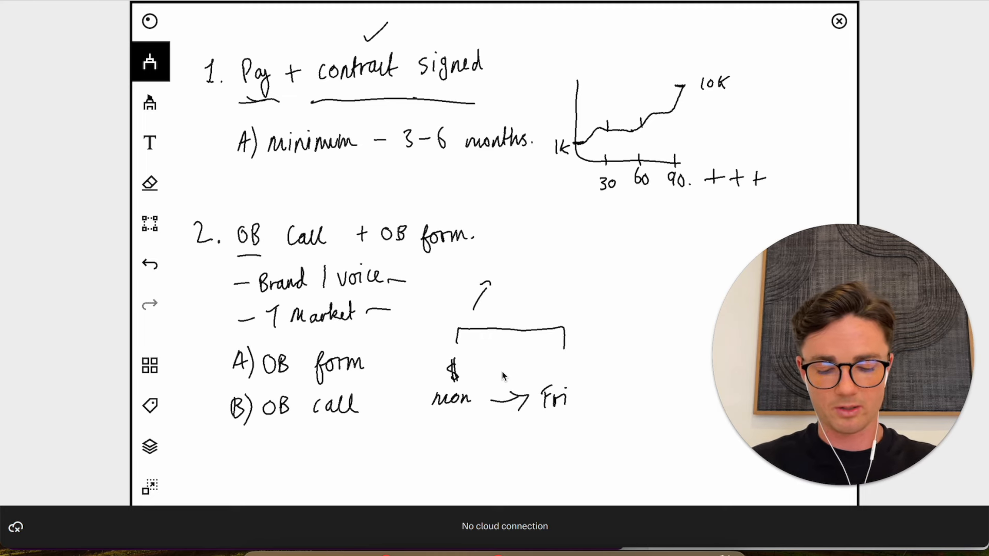
{"action": "type", "text": "docs"}
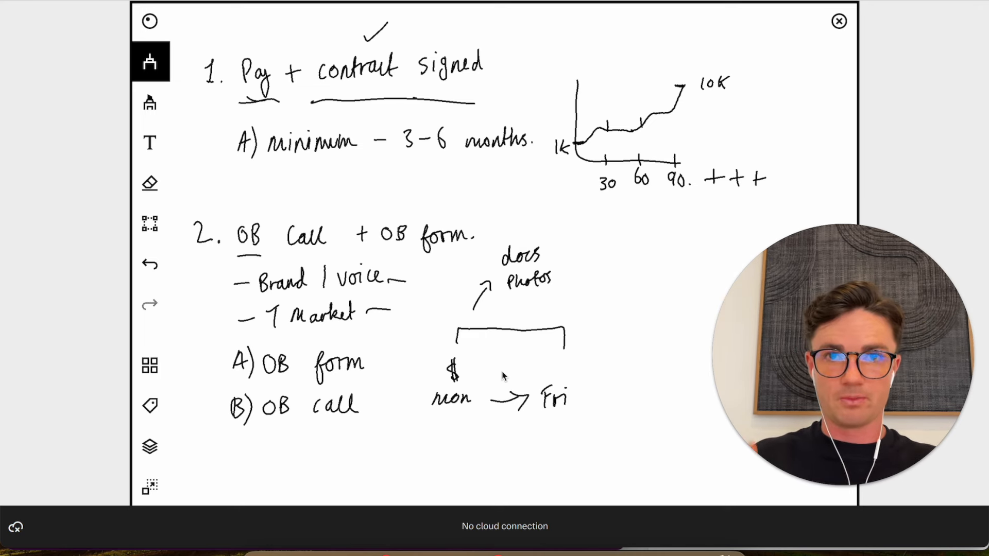
{"action": "scroll", "scroll_direction": "down", "scroll_amount": 3}
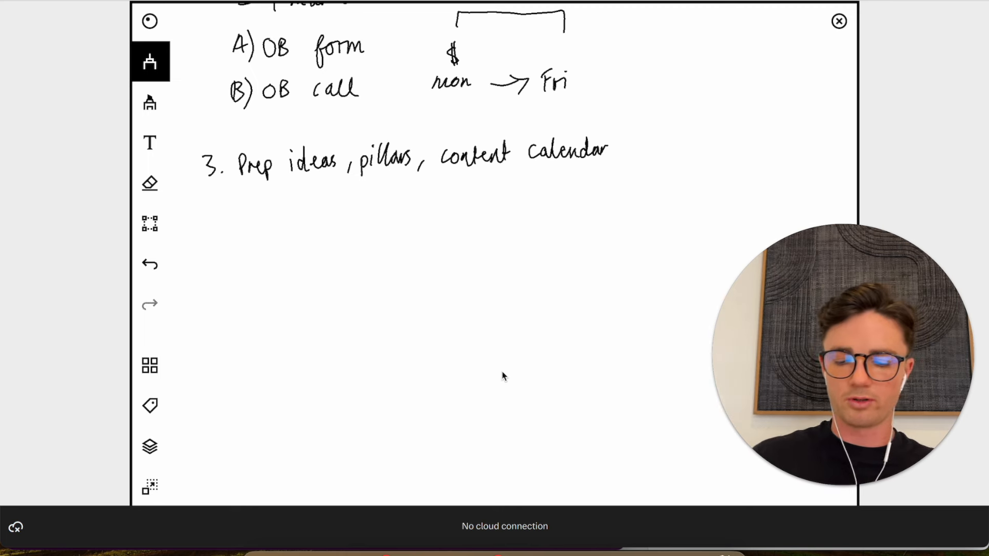
- Underline 'ideas' and 'pillars' in step 3
{"action": "left_click_drag", "start_coordinate": [287, 173], "coordinate": [337, 173]}
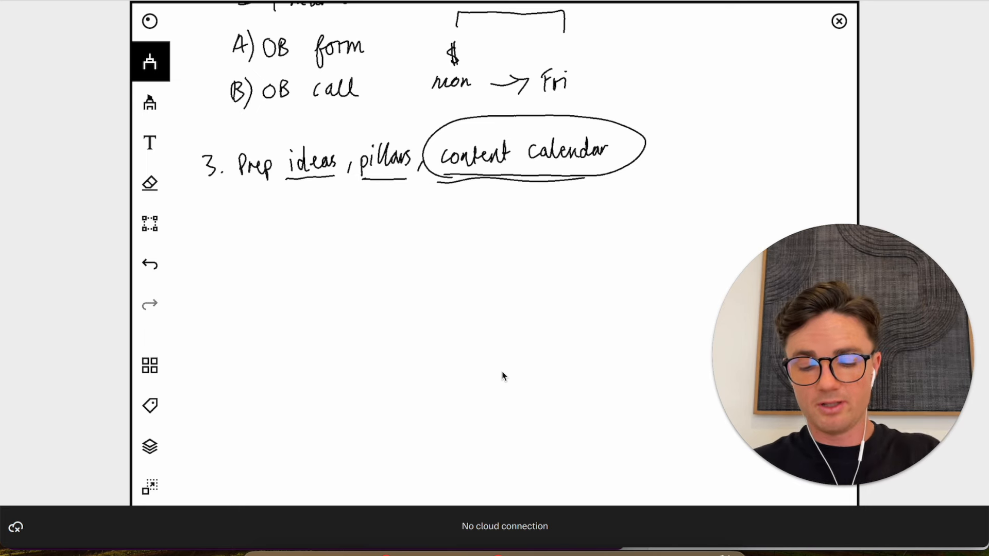
- Underline 'OB call' and draw branches from 'ideas' to chatGPT and 'pillars' to AI
{"action": "left_click_drag", "start_coordinate": [259, 113], "coordinate": [356, 113]}
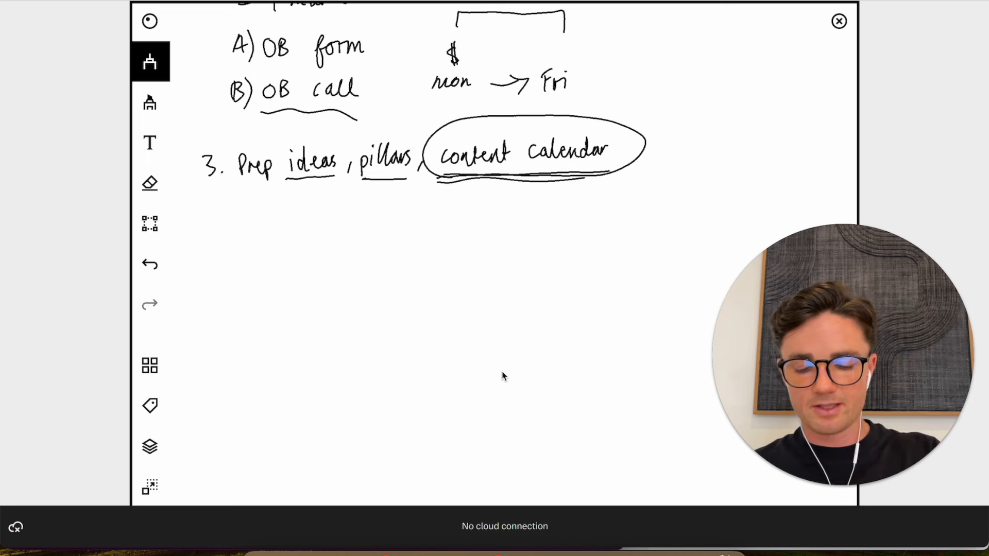
{"action": "left_click_drag", "start_coordinate": [306, 186], "coordinate": [306, 208]}
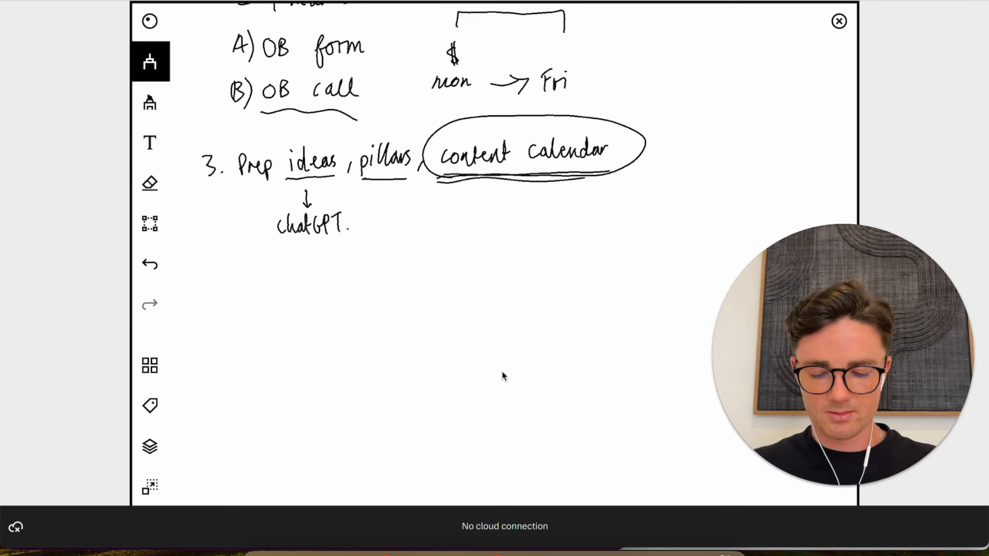
{"action": "left_click_drag", "start_coordinate": [388, 192], "coordinate": [387, 217]}
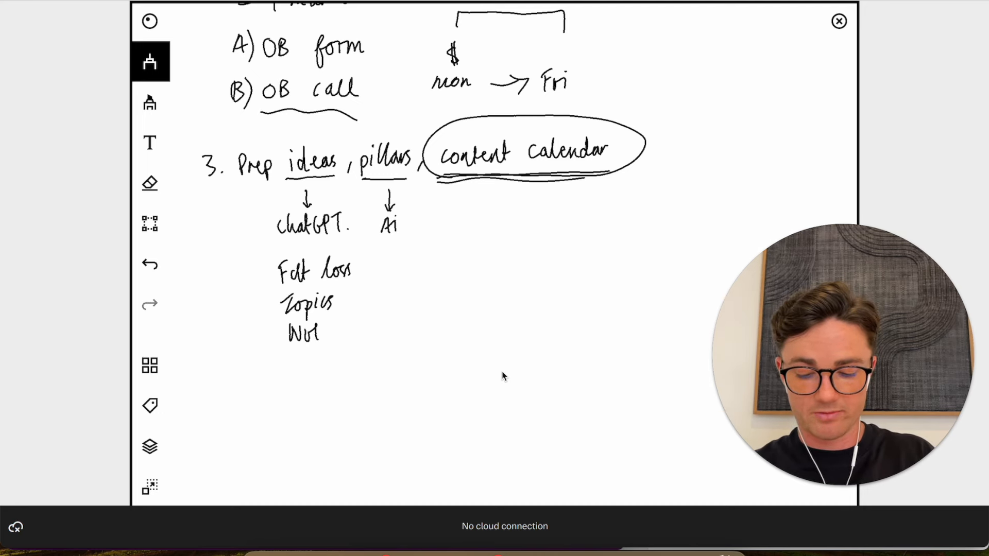
- Draw the pillars list line and an upward arrow to the circled 'content calendar'
{"action": "left_click_drag", "start_coordinate": [366, 208], "coordinate": [366, 353]}
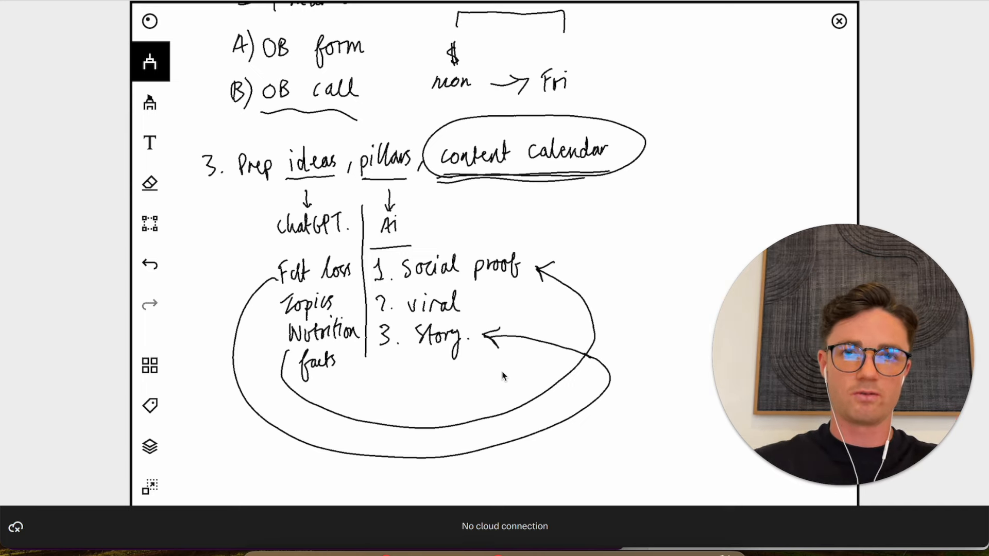
{"action": "left_click_drag", "start_coordinate": [611, 202], "coordinate": [611, 334]}
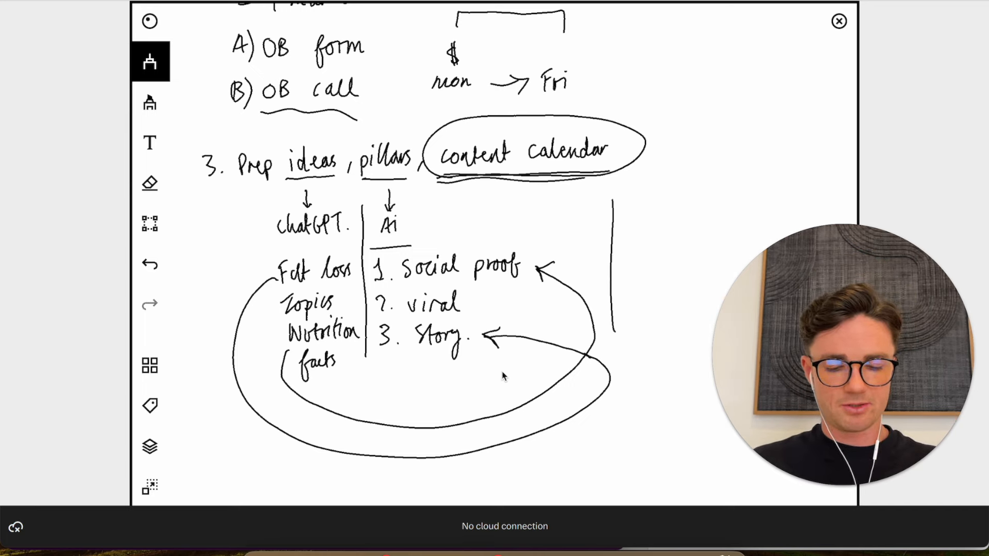
{"action": "left_click_drag", "start_coordinate": [618, 321], "coordinate": [618, 183]}
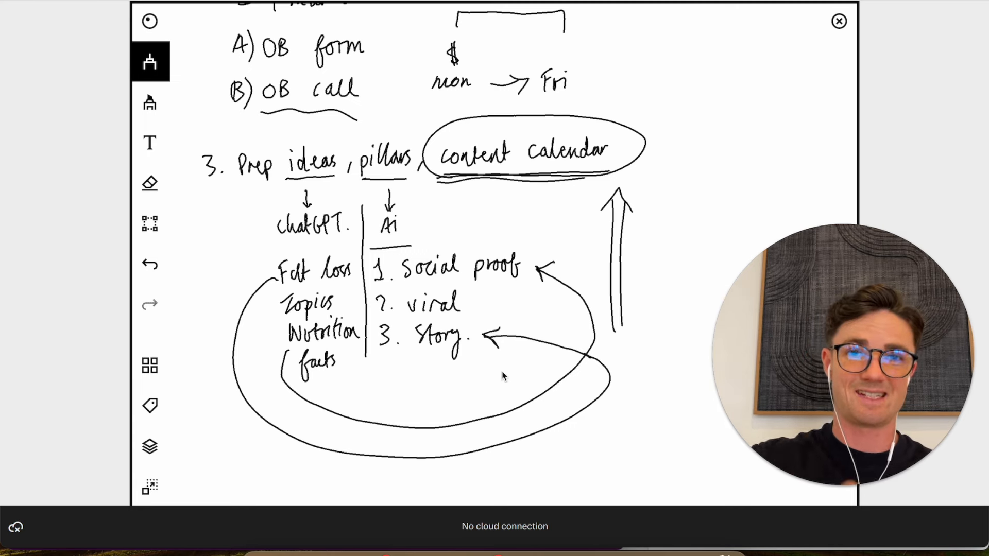
- Write step 4 sub-points Frame, Them, Content Calendar, and a 'Logged in' note
{"action": "scroll", "scroll_direction": "down", "scroll_amount": 3}
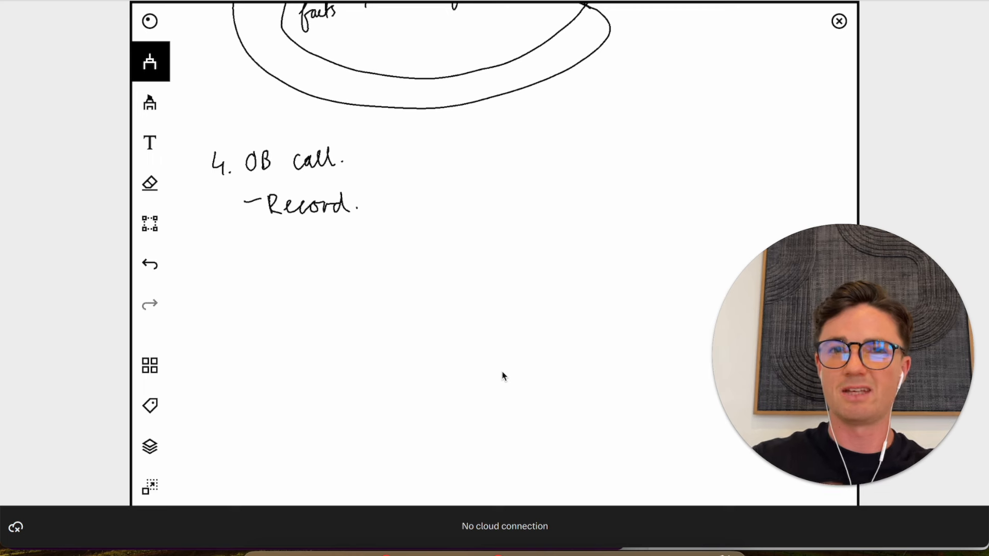
{"action": "left_click_drag", "start_coordinate": [246, 250], "coordinate": [284, 250]}
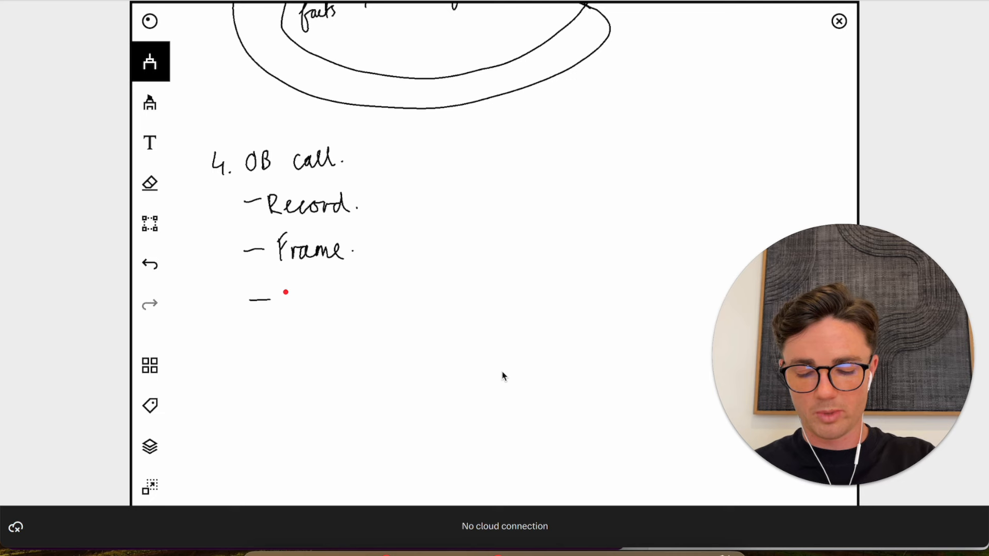
{"action": "left_click_drag", "start_coordinate": [287, 293], "coordinate": [343, 297]}
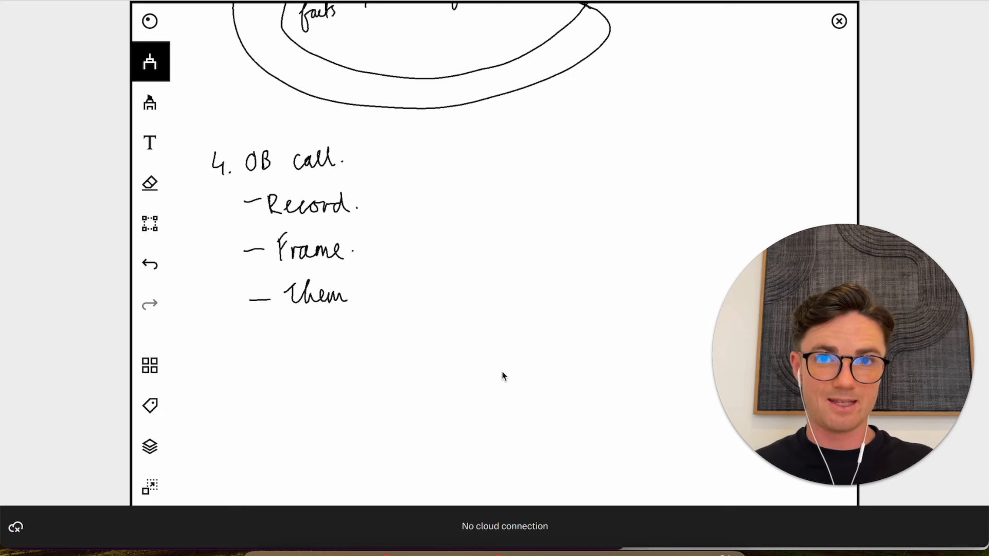
{"action": "left_click_drag", "start_coordinate": [252, 338], "coordinate": [309, 346]}
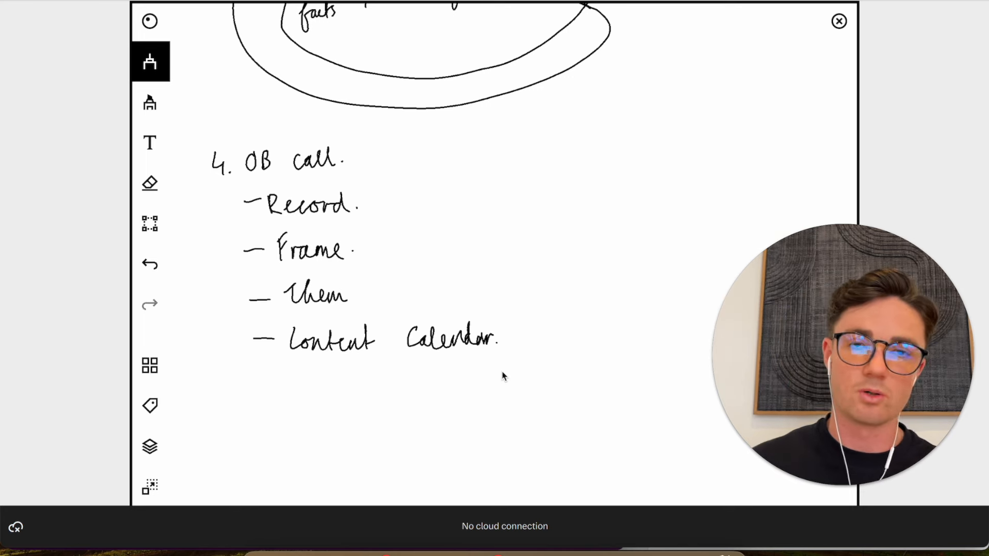
{"action": "left_click_drag", "start_coordinate": [255, 382], "coordinate": [290, 379]}
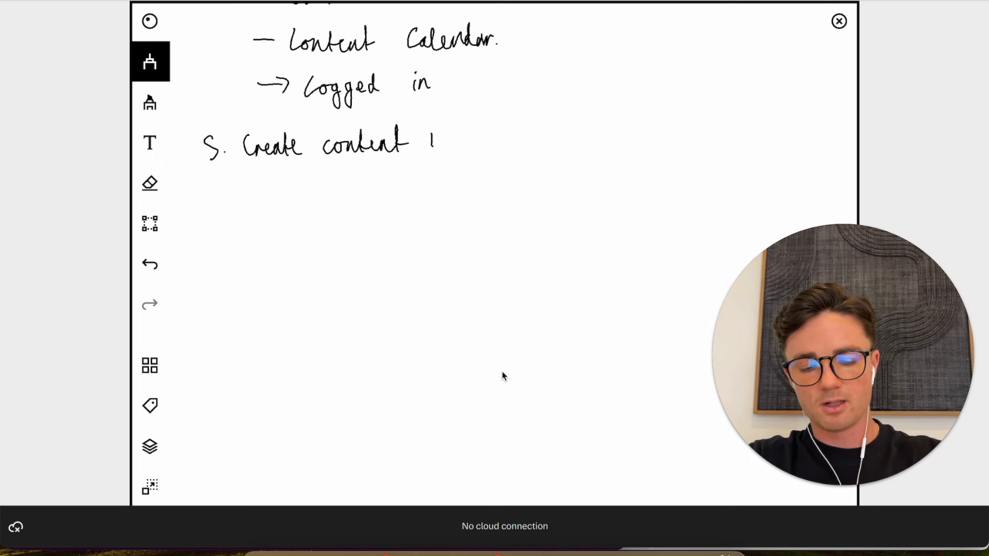
- Finish step 5 with 'send for approval.', circle 'approval', and return to the notebook's top page
{"action": "left_click_drag", "start_coordinate": [429, 138], "coordinate": [498, 139]}
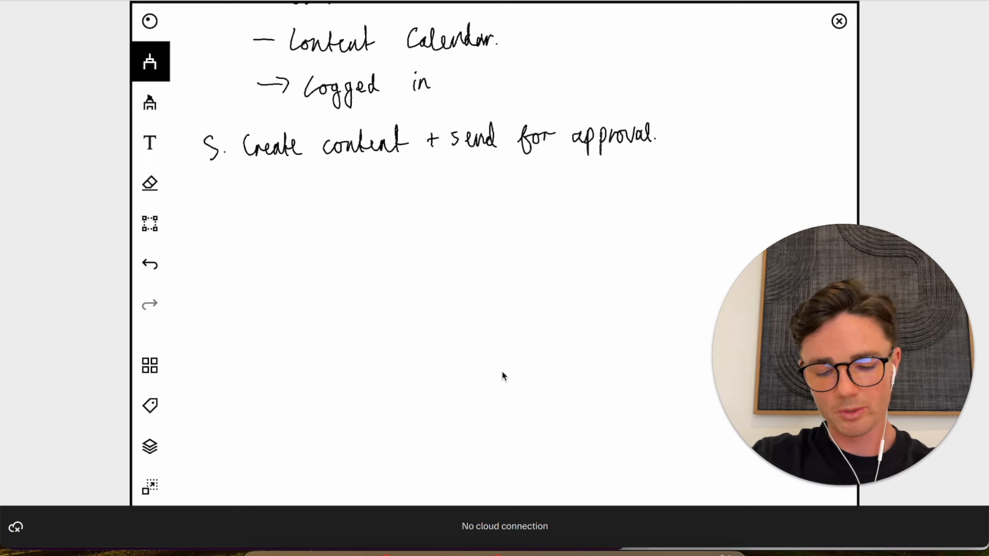
{"action": "left_click_drag", "start_coordinate": [568, 114], "coordinate": [669, 158]}
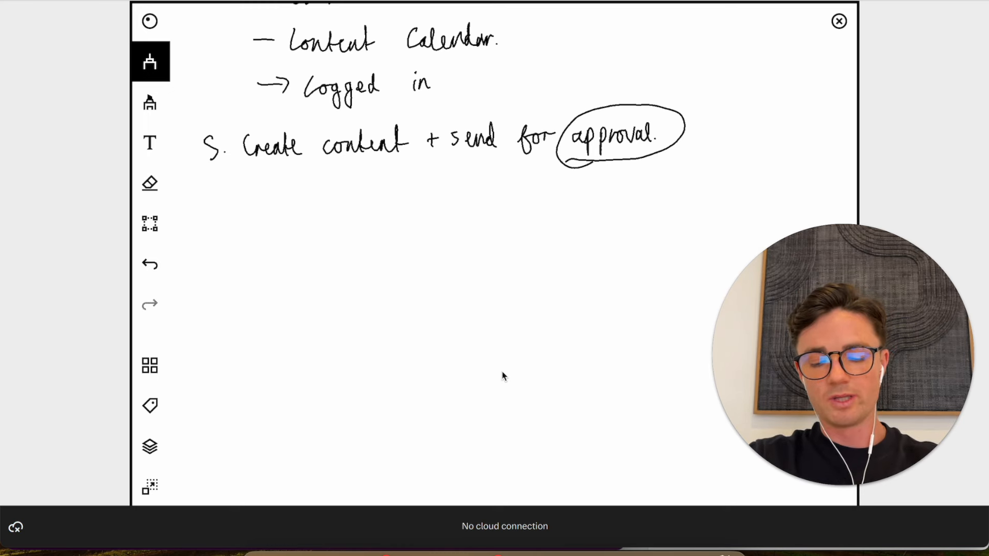
{"action": "left_click_drag", "start_coordinate": [242, 189], "coordinate": [259, 202]}
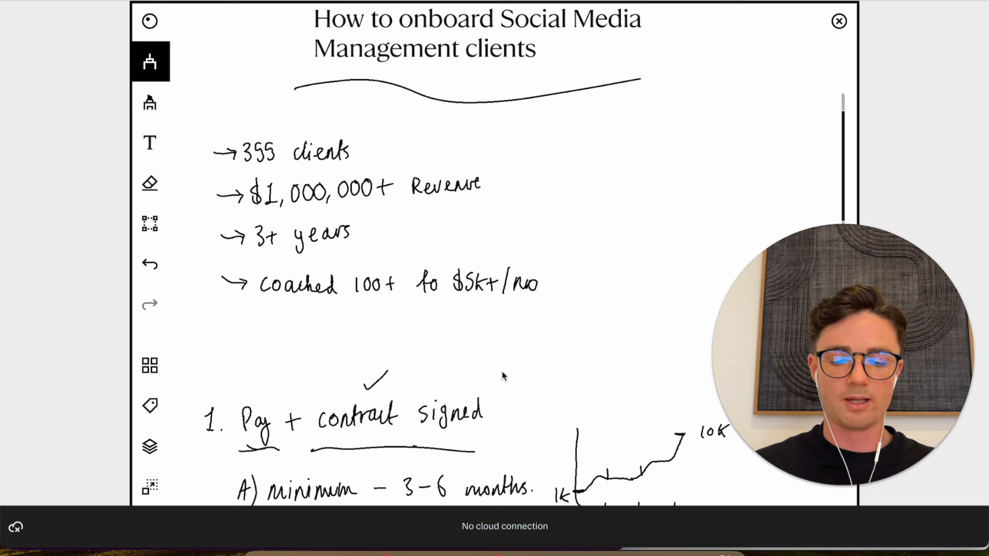
{"action": "scroll", "scroll_direction": "down", "scroll_amount": 3}
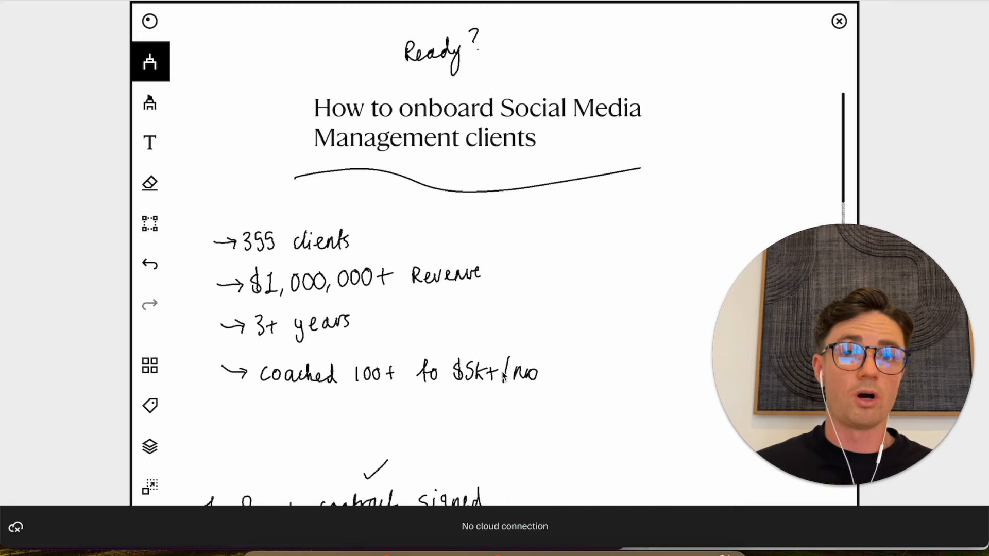